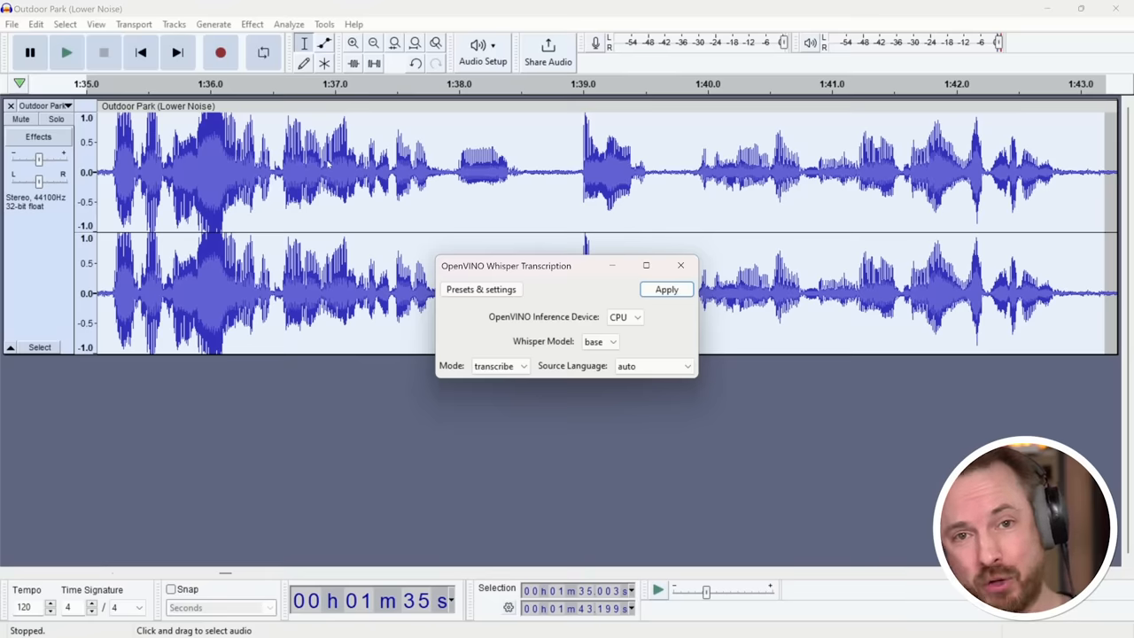
Choose 'transcribe' as the Mode in the OpenVINO Whisper Transcription dialog.
{"action": "left_click", "coordinate": [500, 365]}
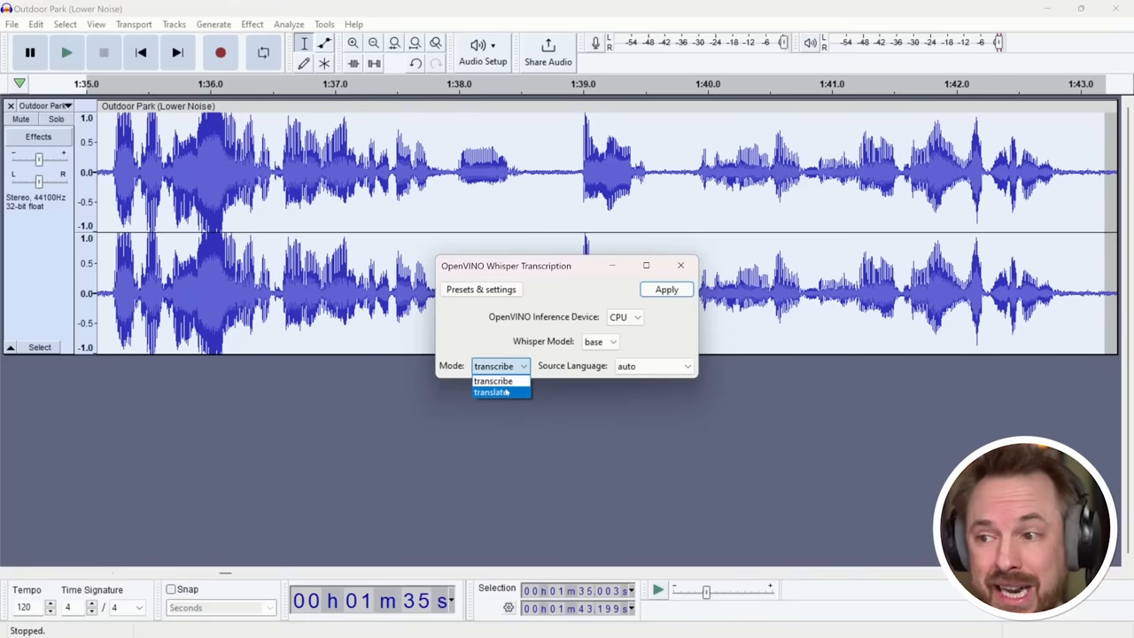
{"action": "left_click", "coordinate": [667, 289]}
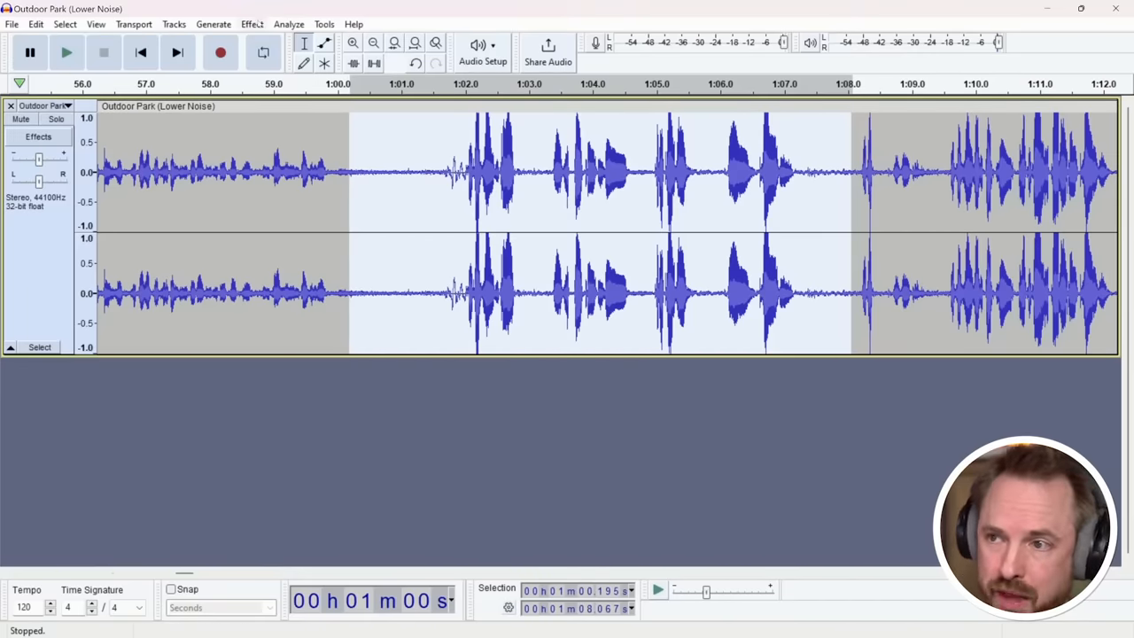
Play the selected 1:01-1:08 speech passage of Outdoor Park, then stop playback.
{"action": "left_click", "coordinate": [67, 54]}
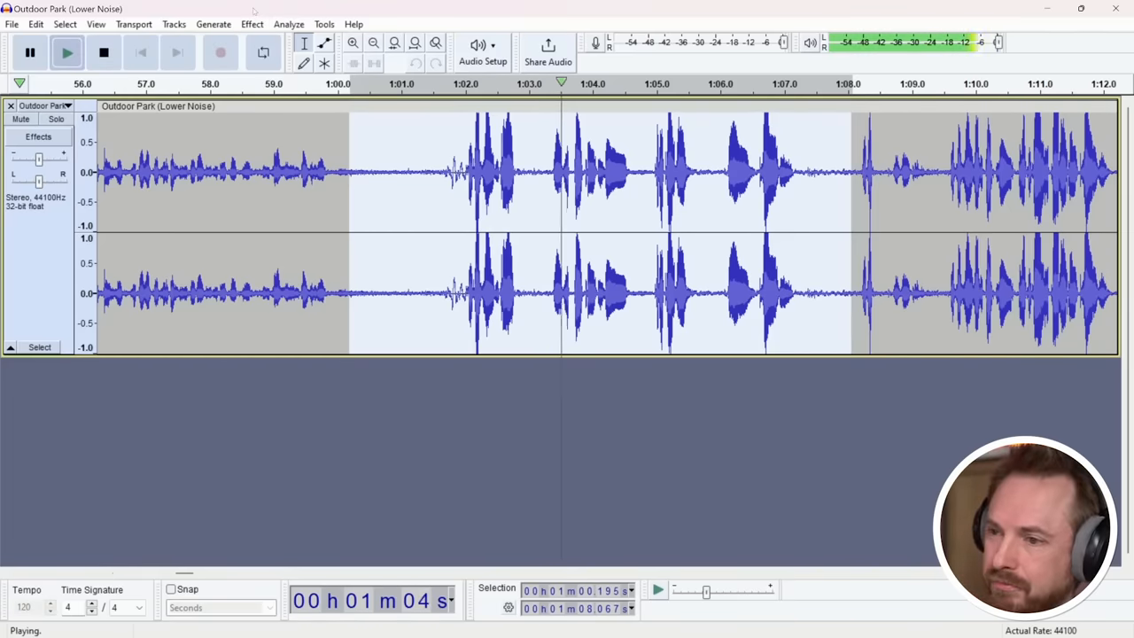
{"action": "left_click", "coordinate": [102, 53]}
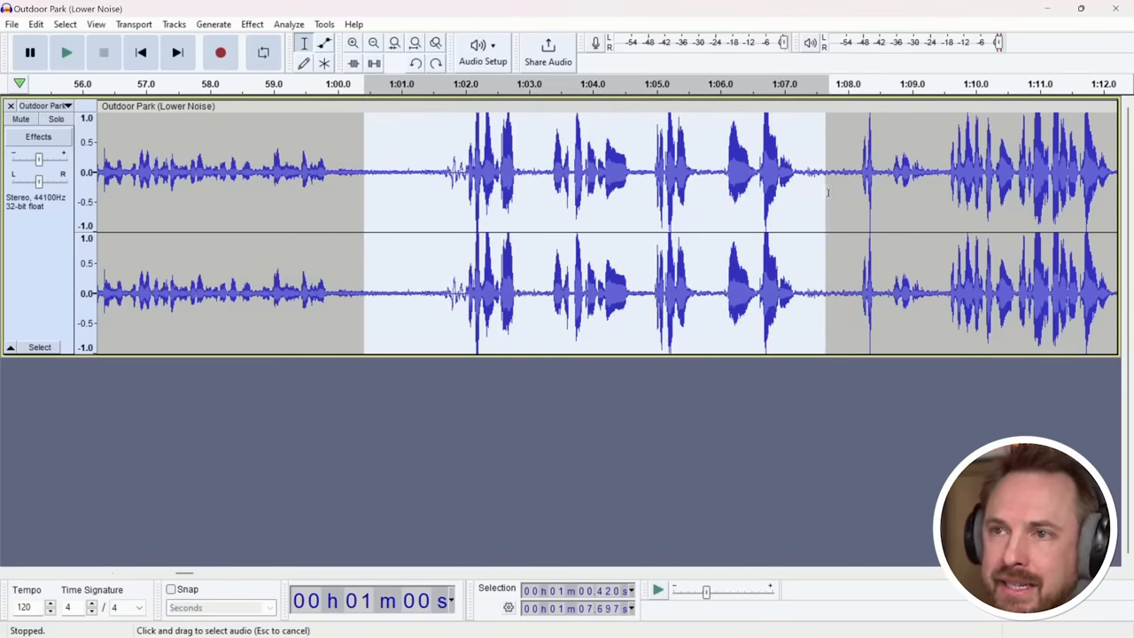
Switch from the Outdoor Park project to the 009 - Royal FM Rough Mix project.
{"action": "left_click", "coordinate": [252, 25]}
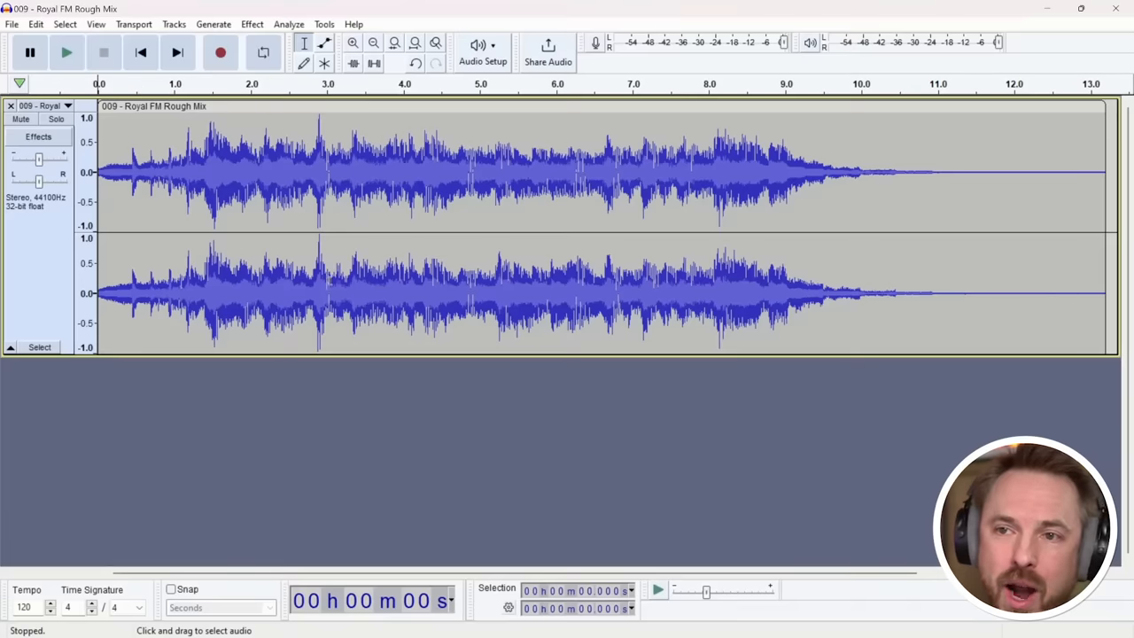
{"action": "left_click", "coordinate": [67, 53]}
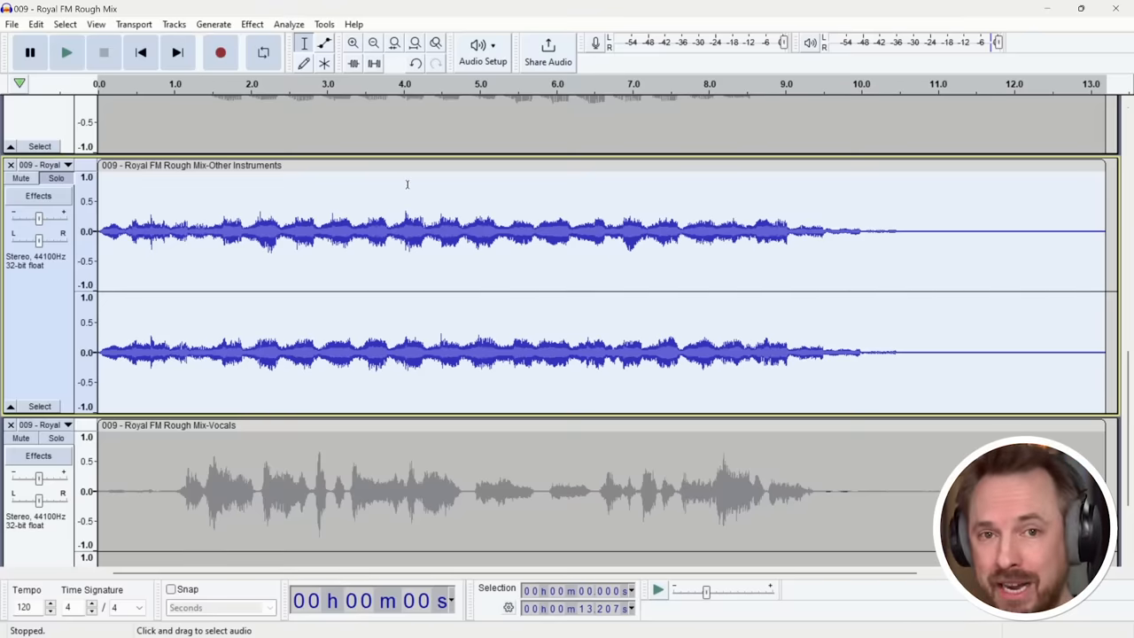
Start playback of the soloed Other Instruments stem of Royal FM Rough Mix.
{"action": "left_click", "coordinate": [67, 53]}
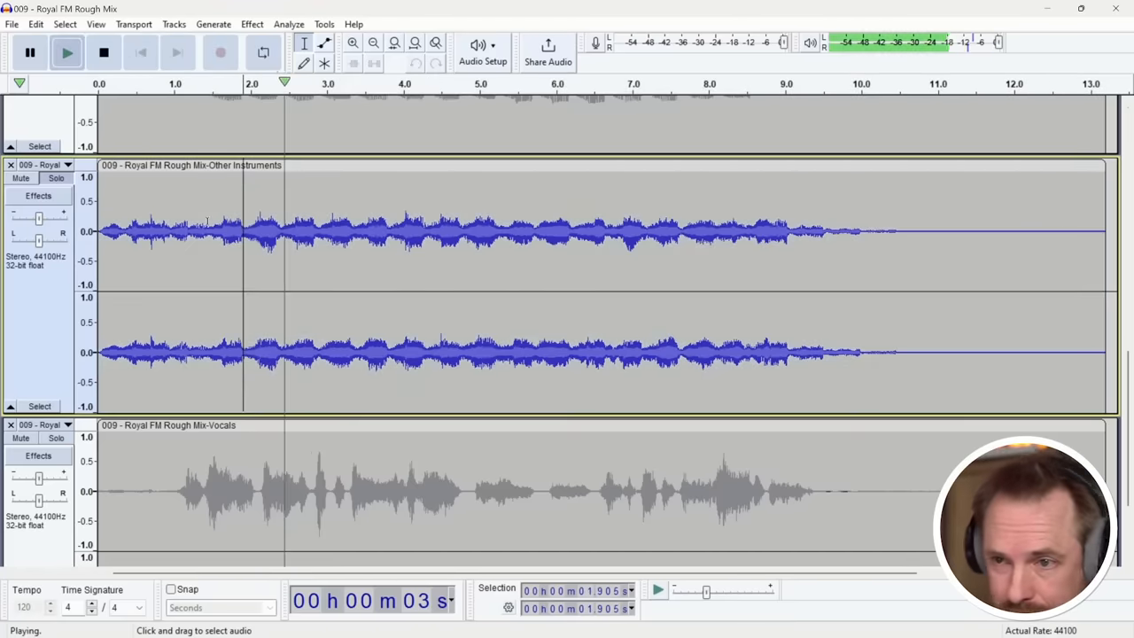